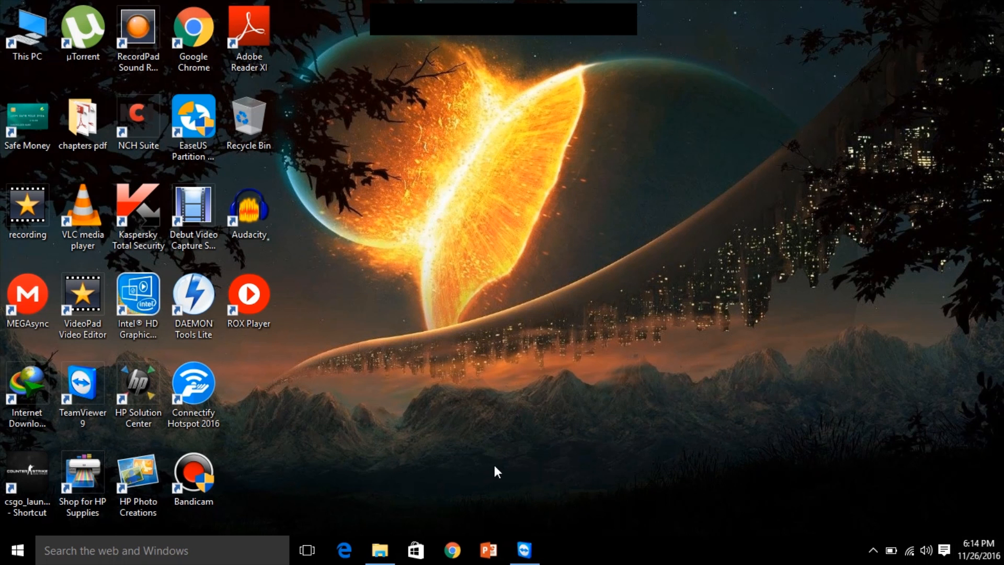
mouse_move(524, 550)
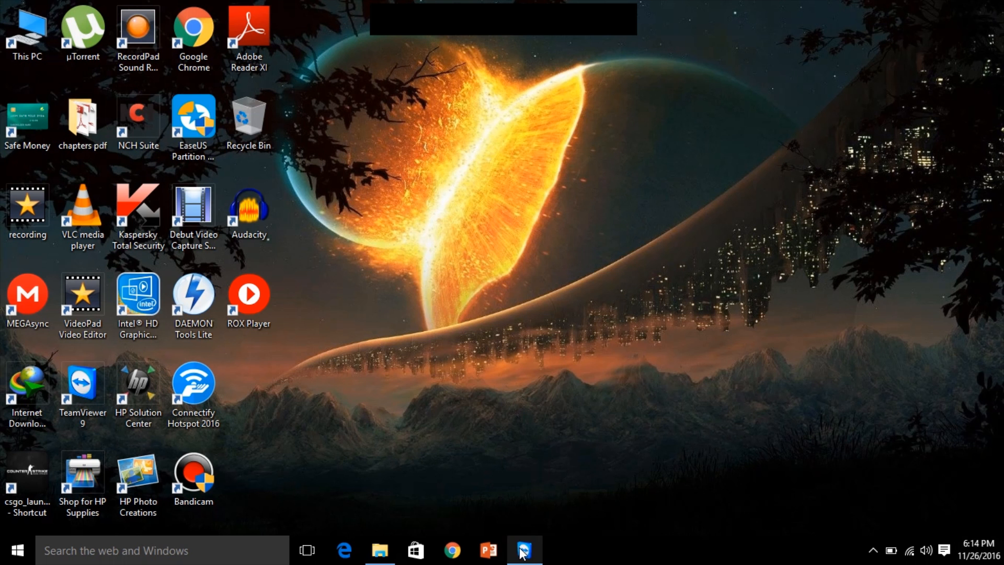
Launch TeamViewer, then open the TeamViewer 9.0.24951 Premium & Enterprise crack folder in Downloads.
left_click(524, 551)
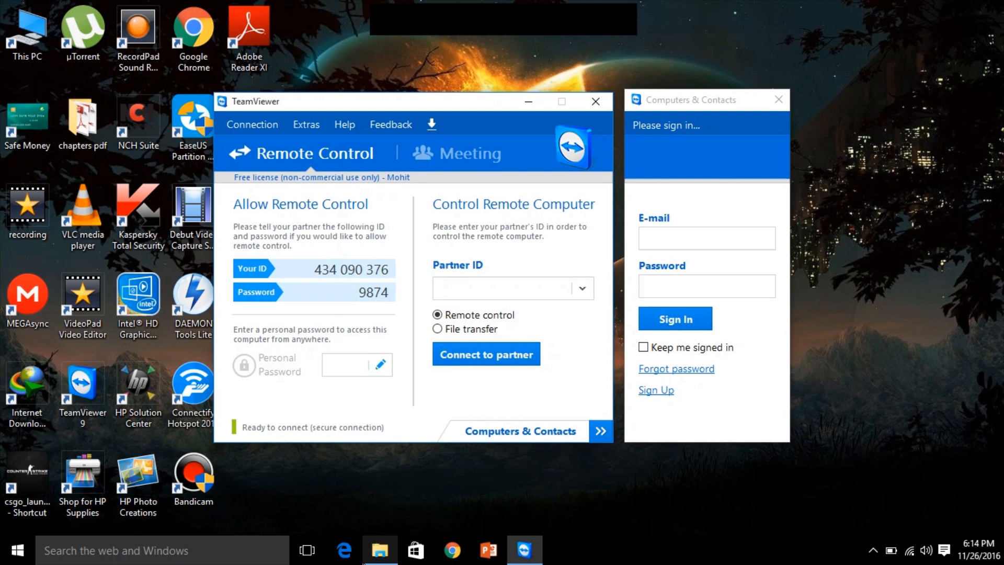
left_click(380, 550)
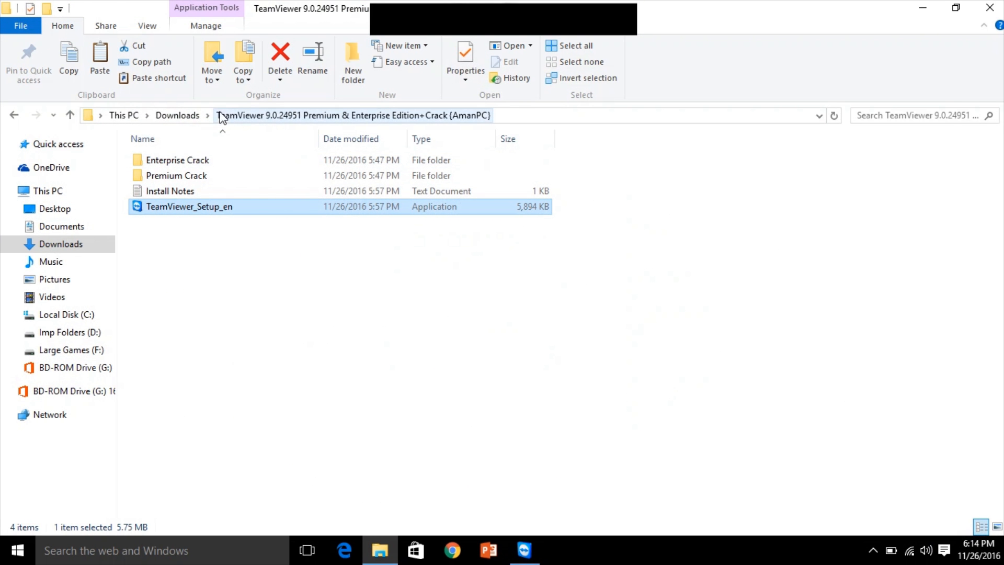
left_click(177, 115)
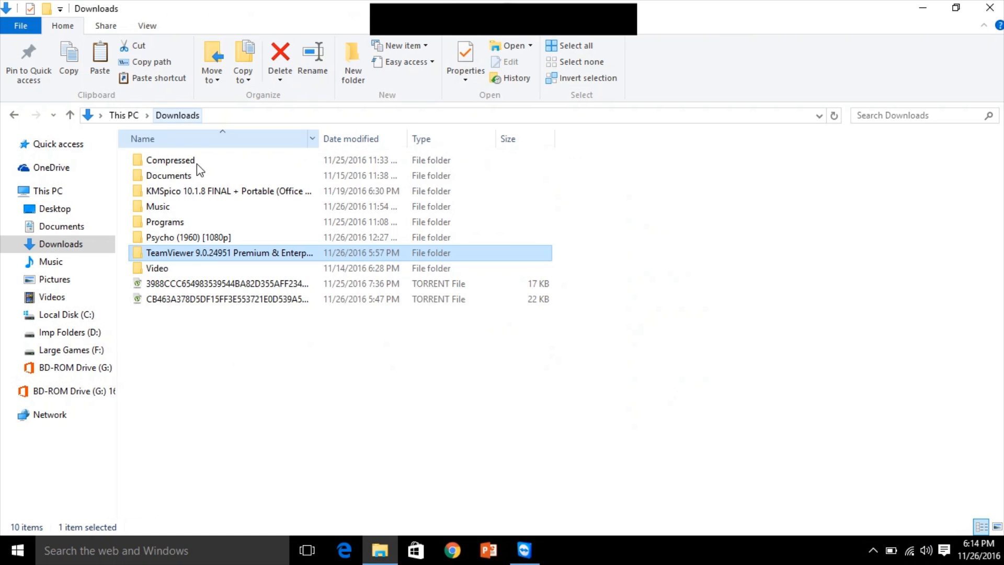
mouse_move(210, 256)
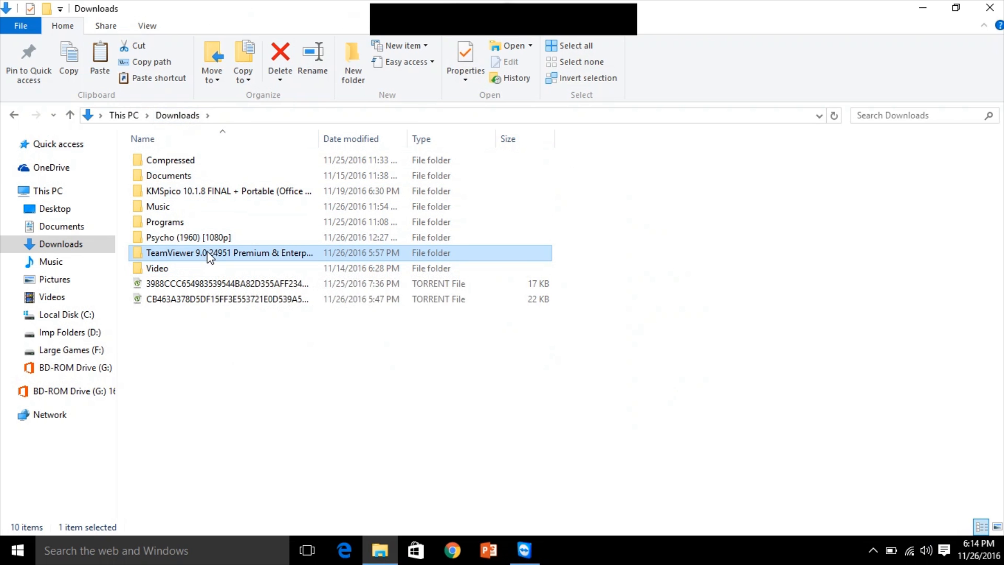
double_click(228, 252)
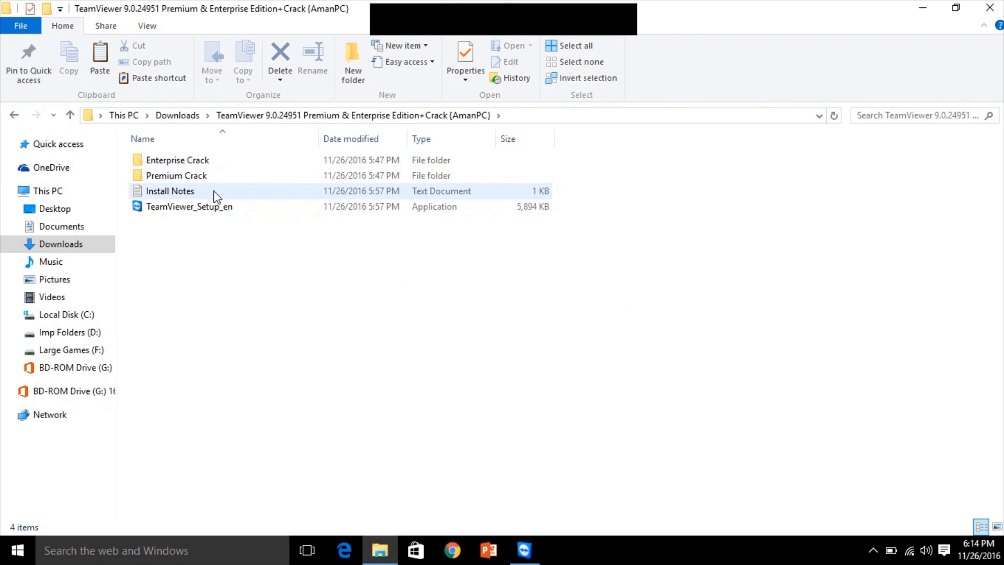
left_click(188, 206)
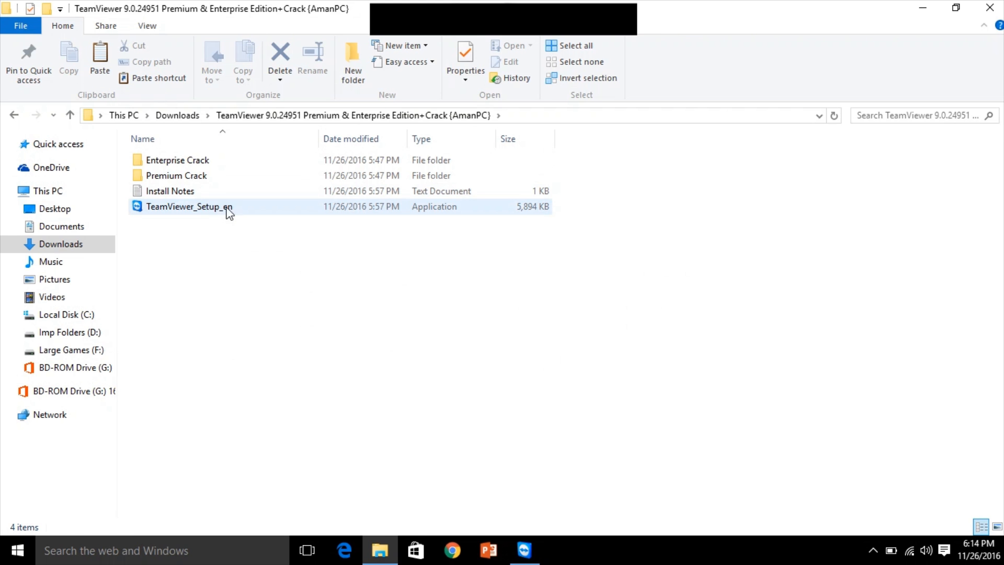
mouse_move(285, 294)
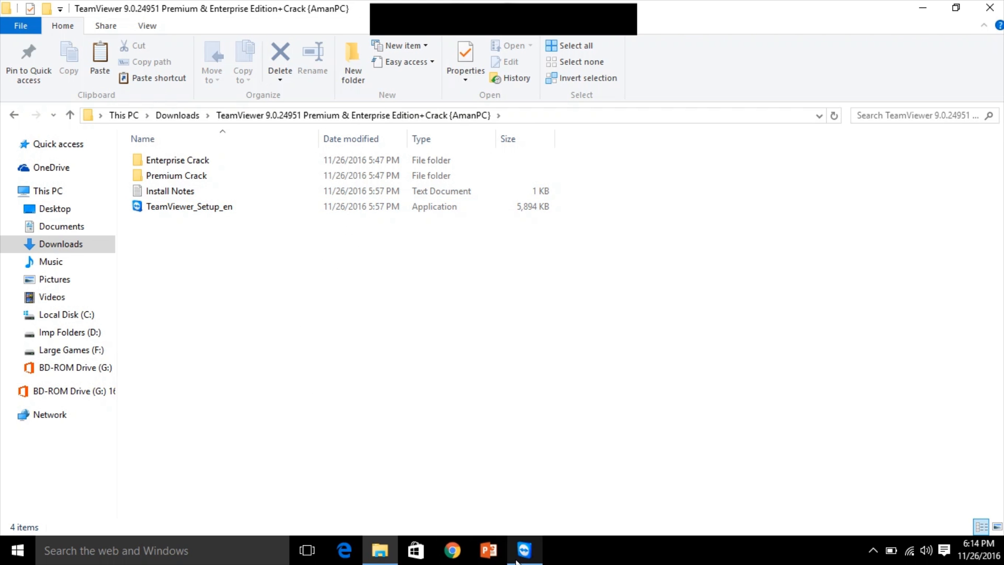
Confirm the Extras > Activate license dialog shows Current license: Free, then close it.
left_click(525, 550)
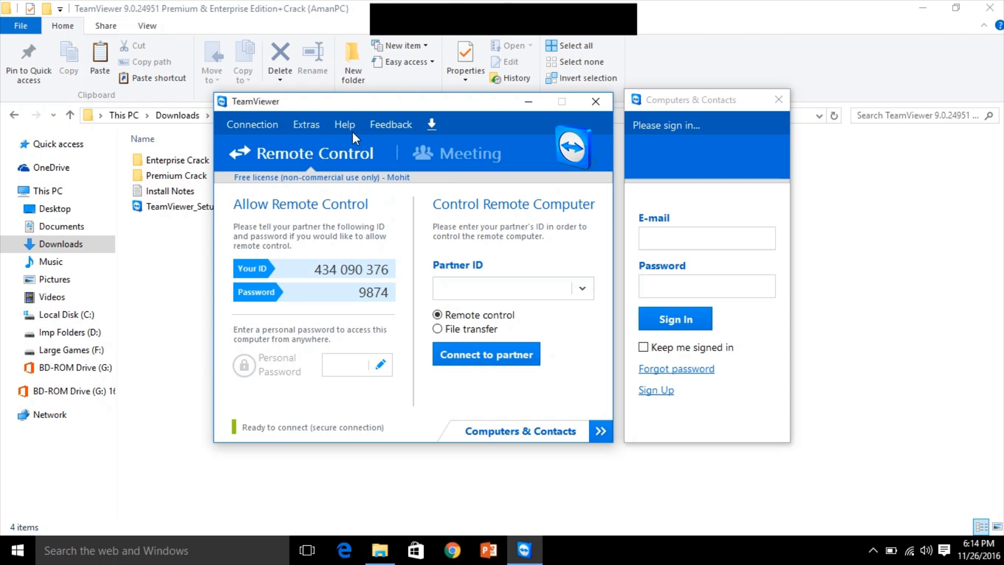
left_click(306, 124)
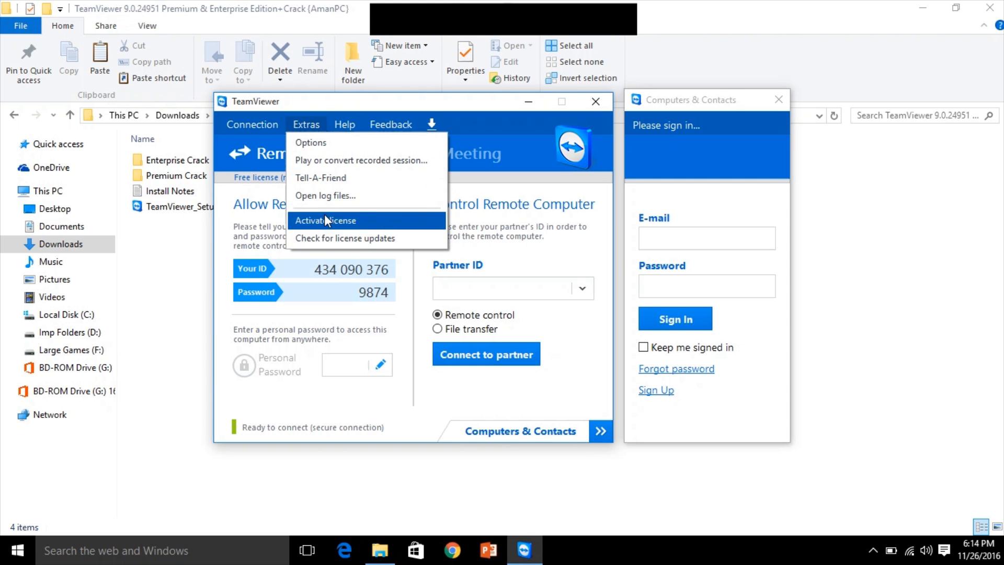
left_click(328, 220)
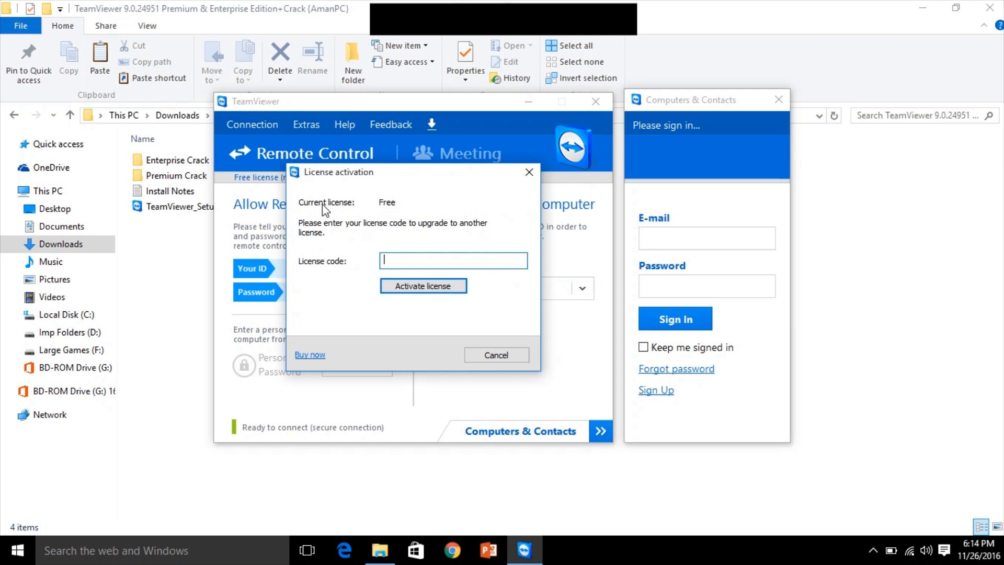
mouse_move(344, 214)
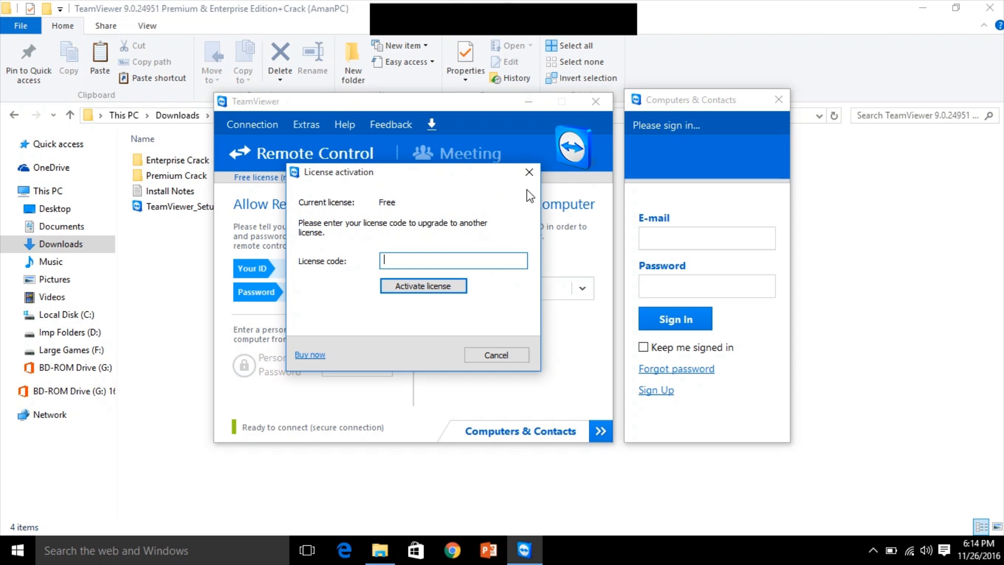
left_click(496, 355)
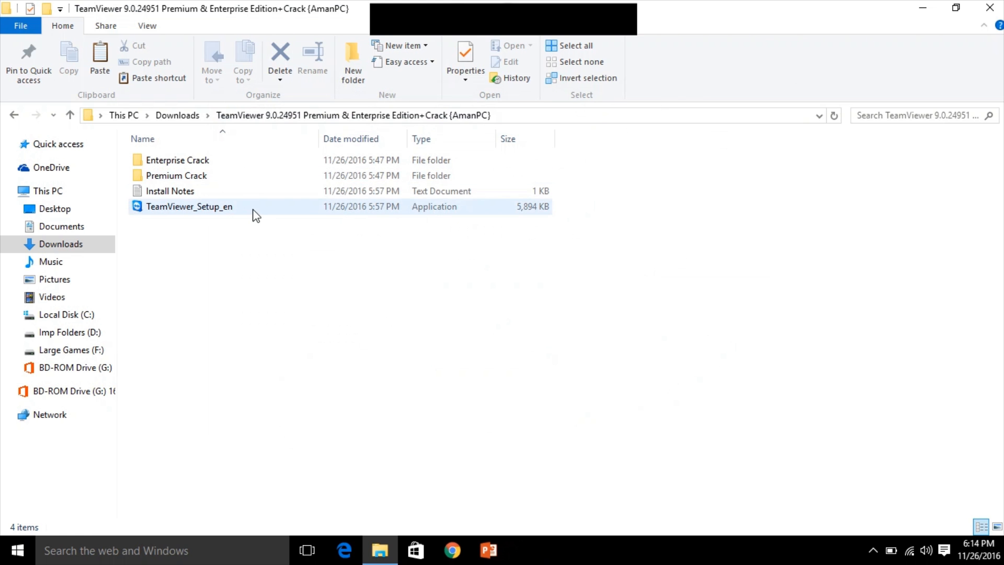
Copy the patched TeamViewer.exe from the Premium Crack folder.
double_click(180, 175)
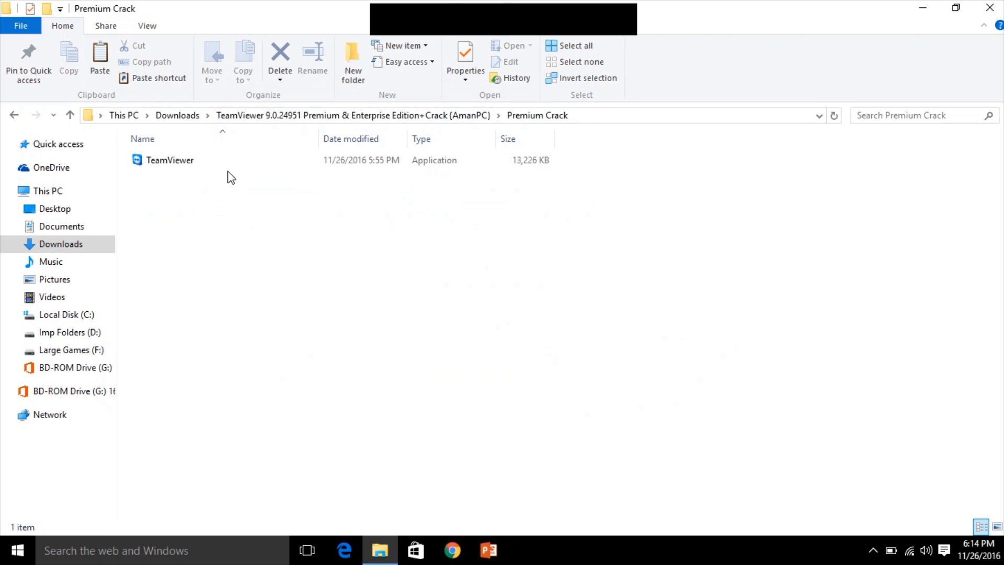
left_click(169, 160)
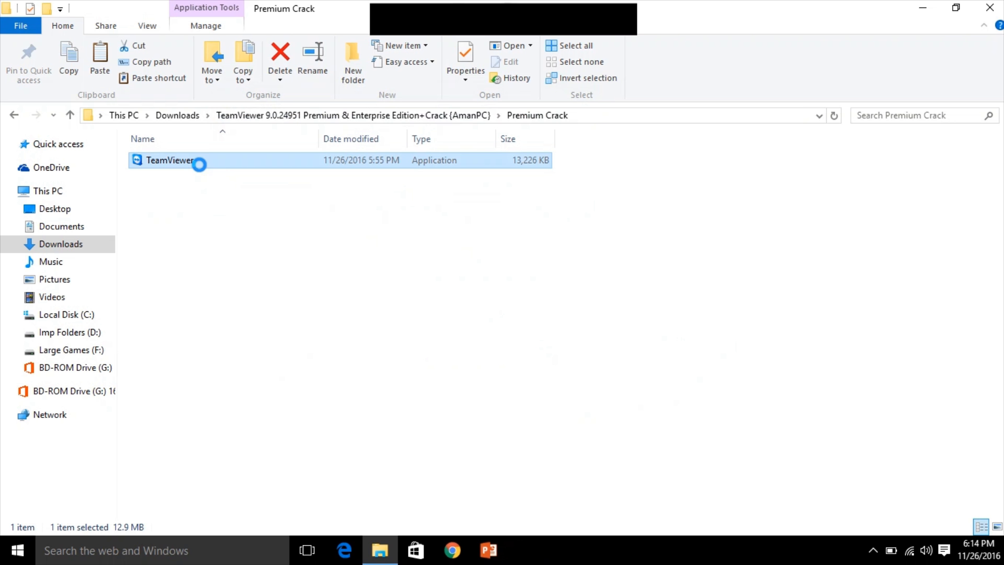
right_click(169, 160)
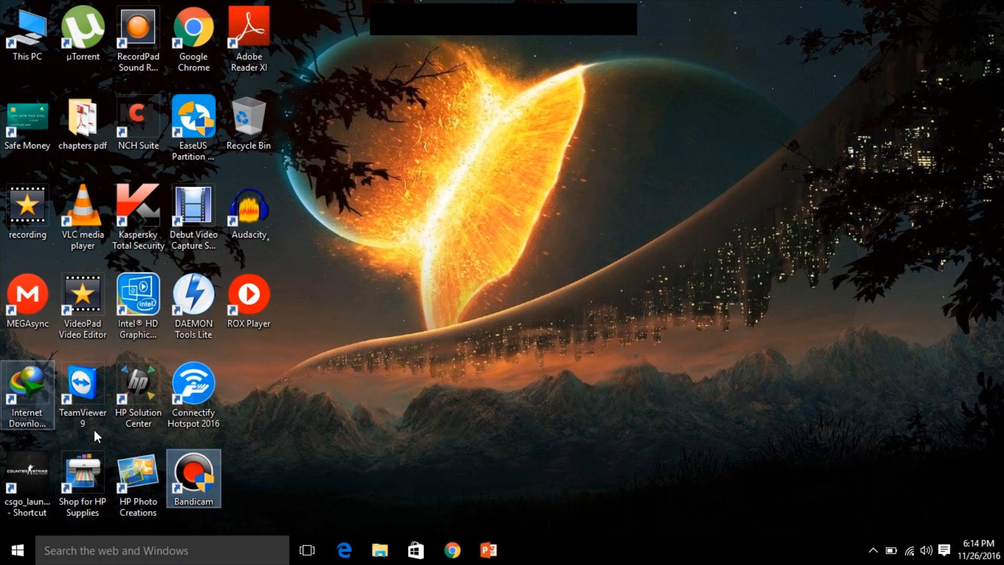
Paste it over TeamViewer.exe in the Version9 install folder, approving the admin prompt.
left_click(82, 390)
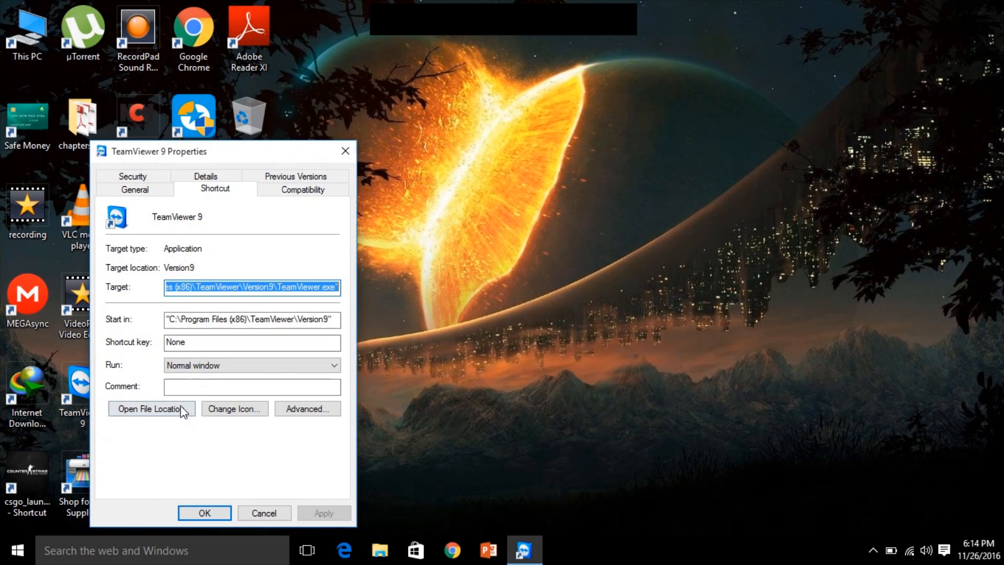
left_click(151, 408)
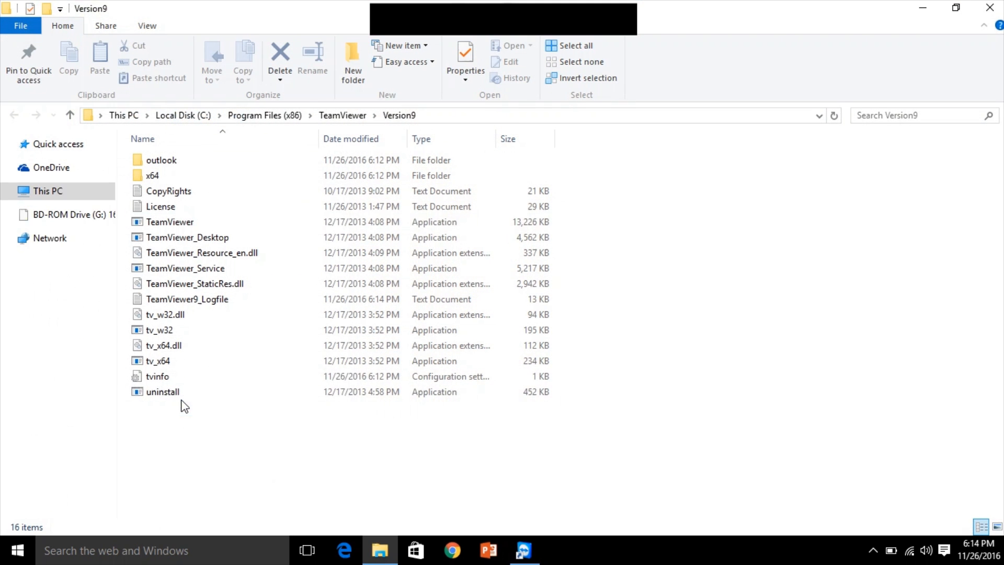
right_click(292, 454)
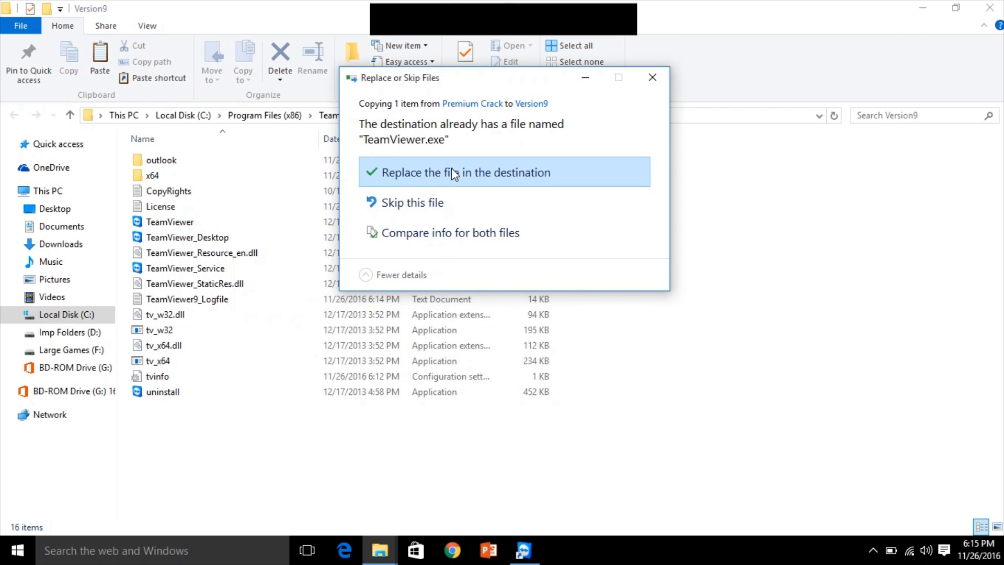
mouse_move(428, 179)
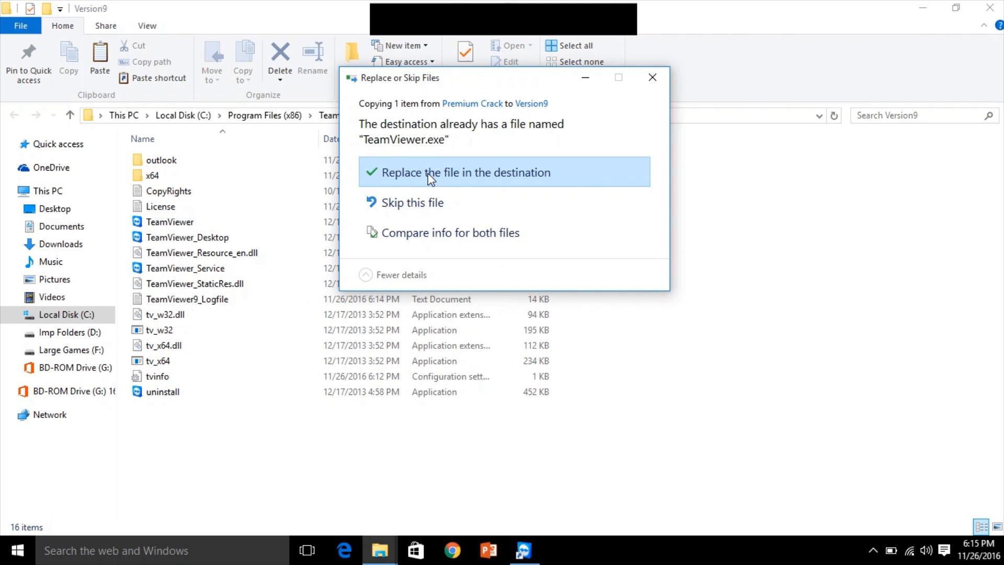
left_click(458, 172)
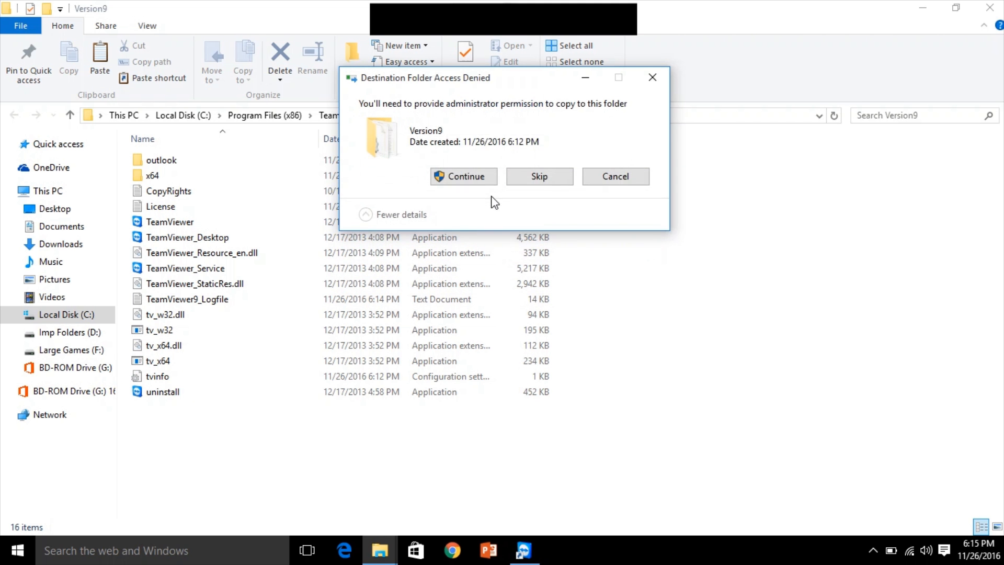
left_click(463, 177)
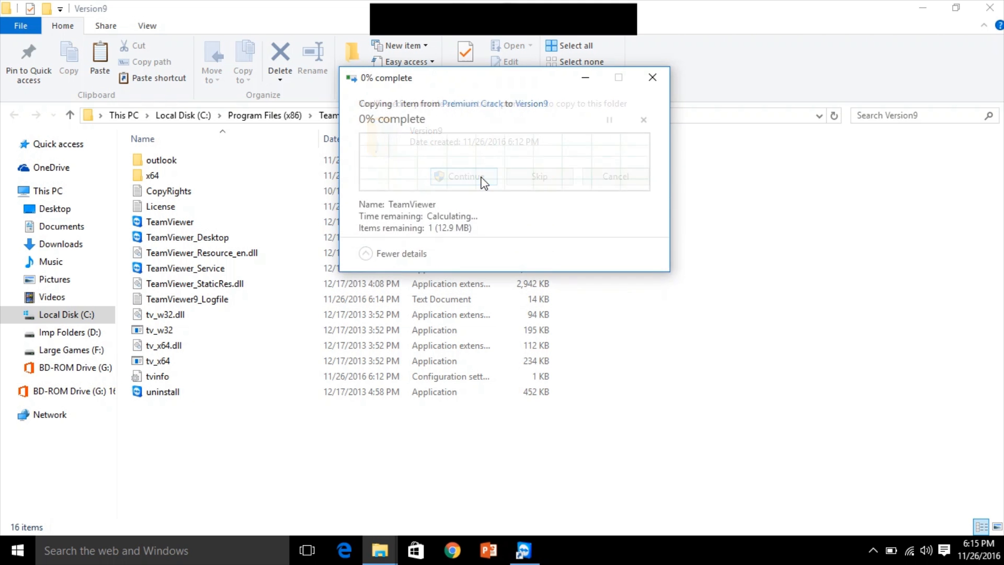
left_click(463, 176)
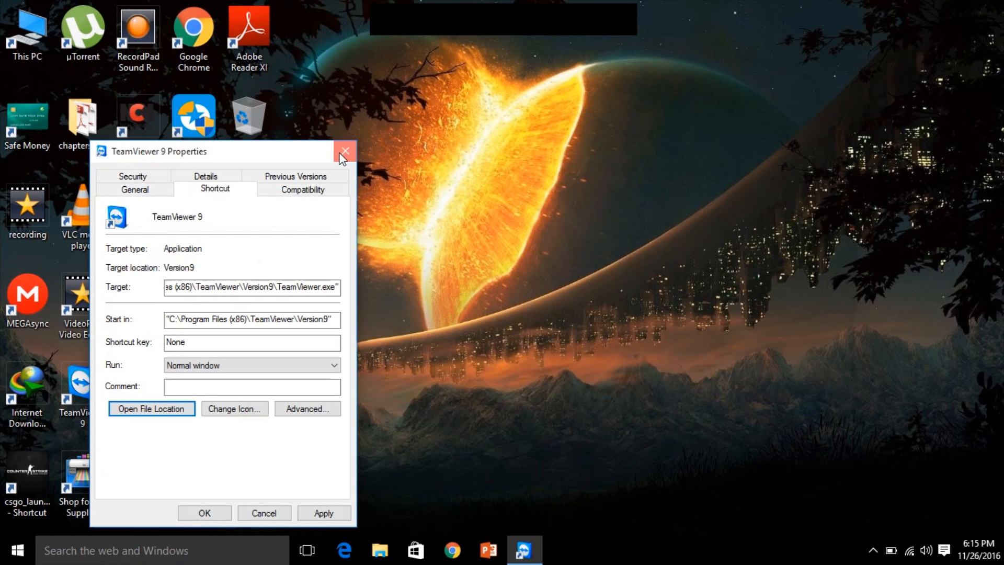
Relaunch TeamViewer 9 from its desktop shortcut, allowing the unverified program to run.
left_click(345, 151)
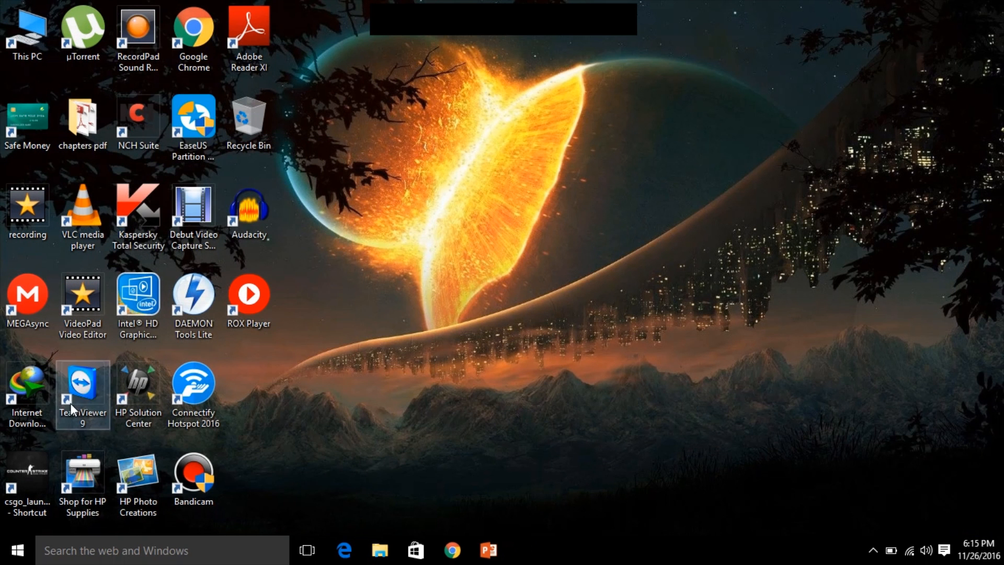
right_click(82, 391)
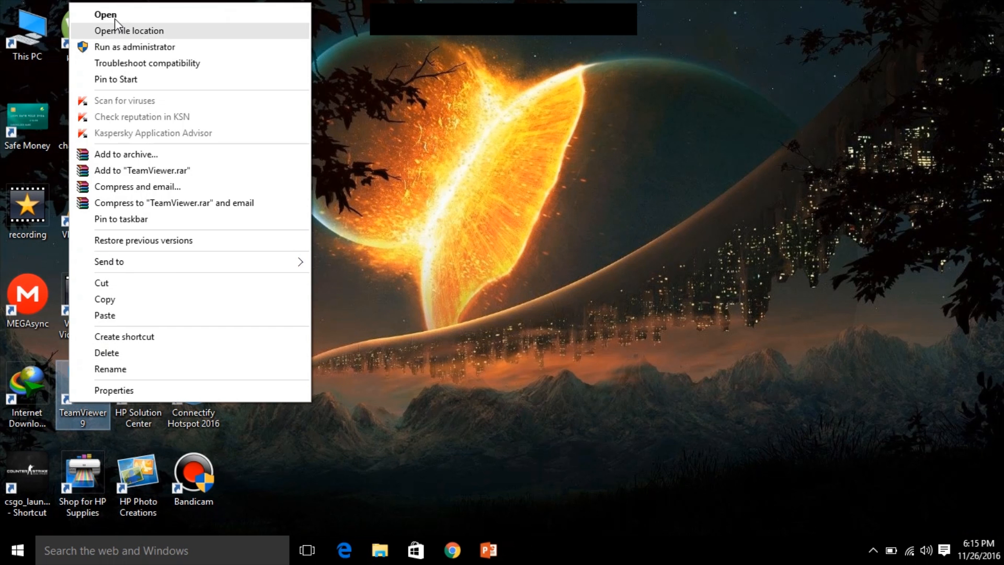
left_click(105, 14)
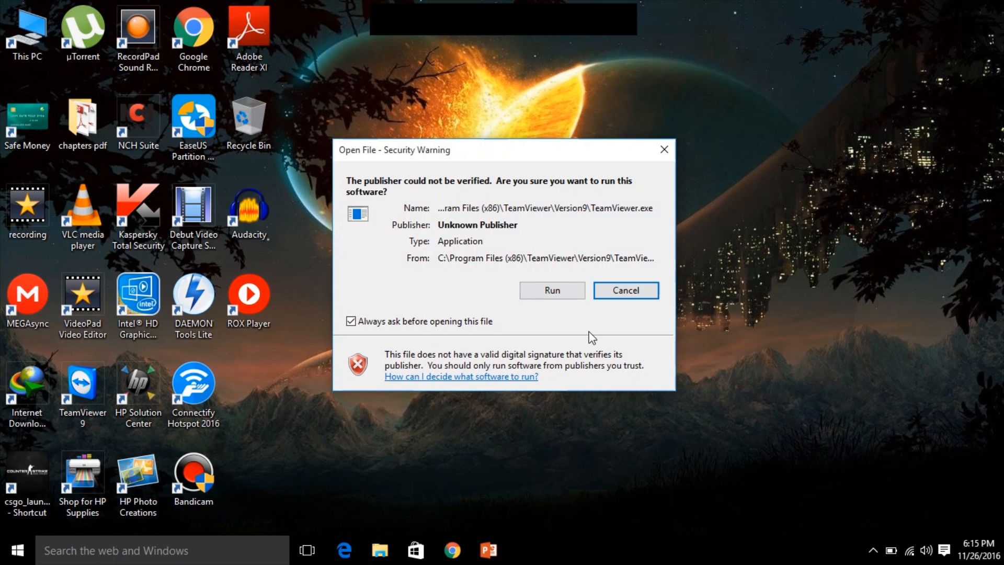
left_click(550, 290)
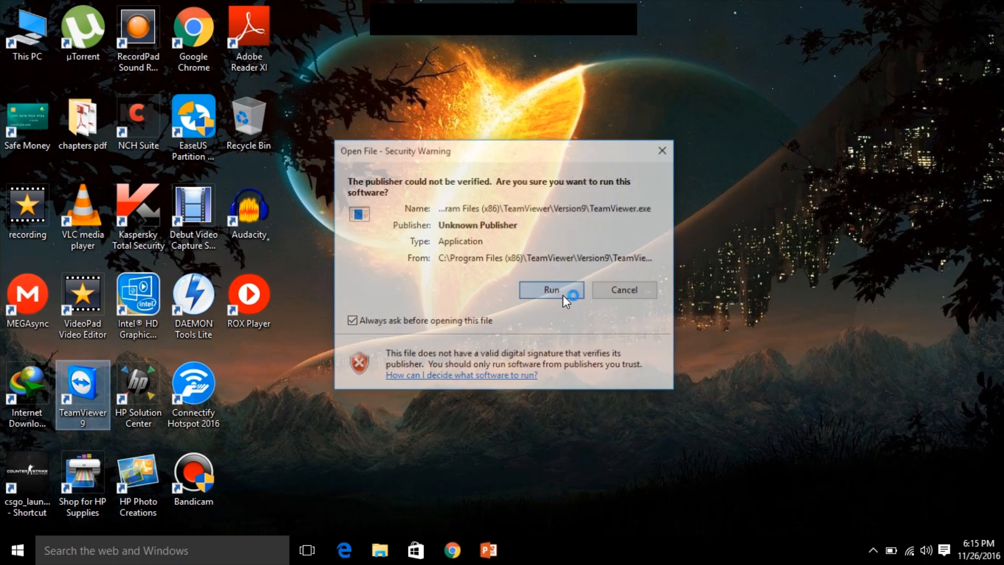
left_click(550, 289)
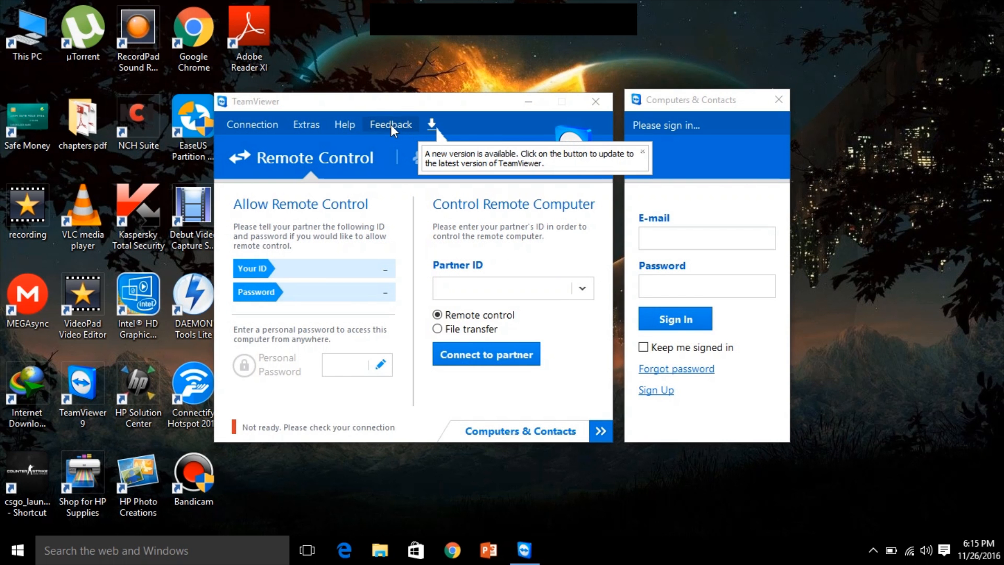
Confirm Extras > Activate license now shows a Premium license, then close the dialog.
left_click(306, 125)
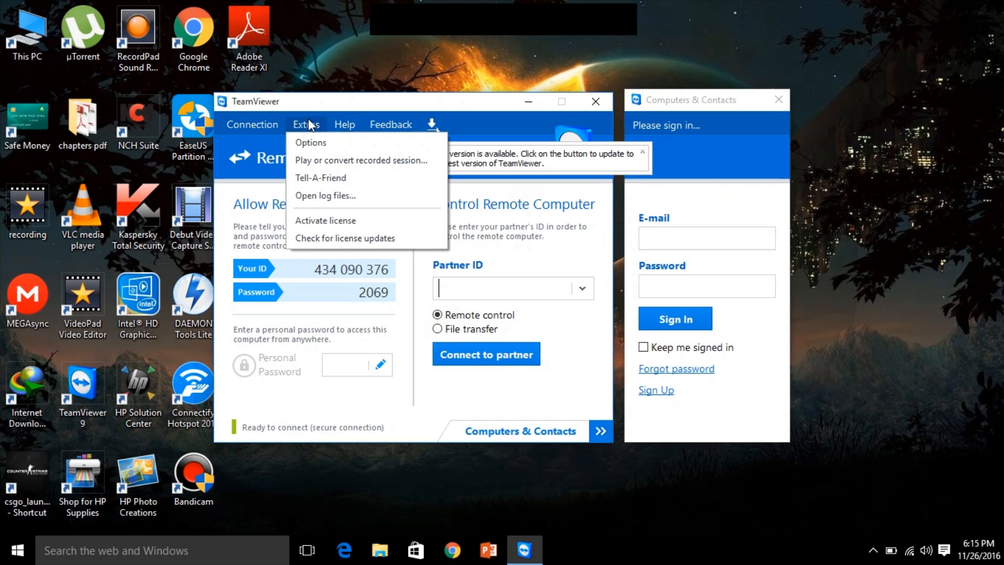
left_click(324, 220)
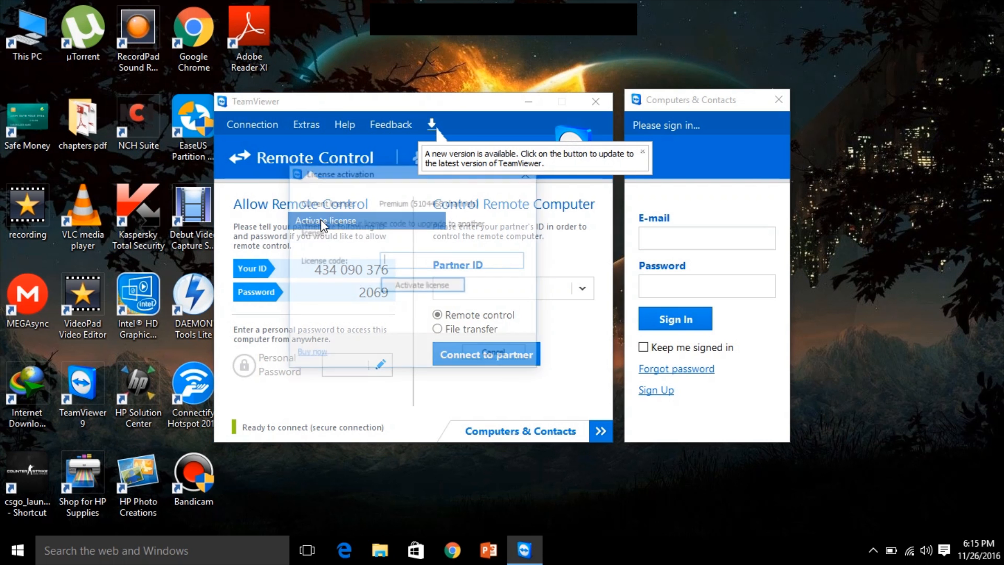
left_click(325, 219)
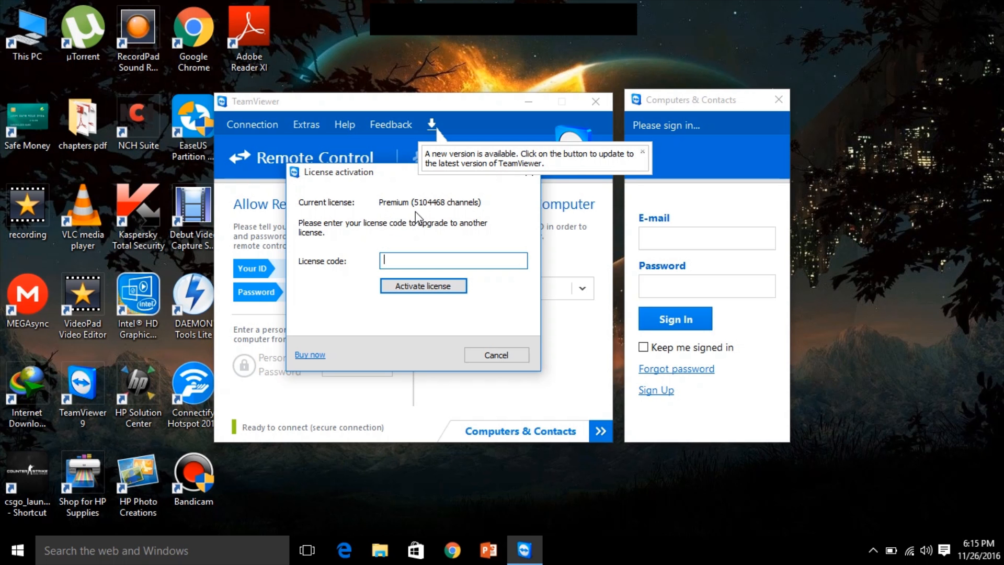
mouse_move(406, 217)
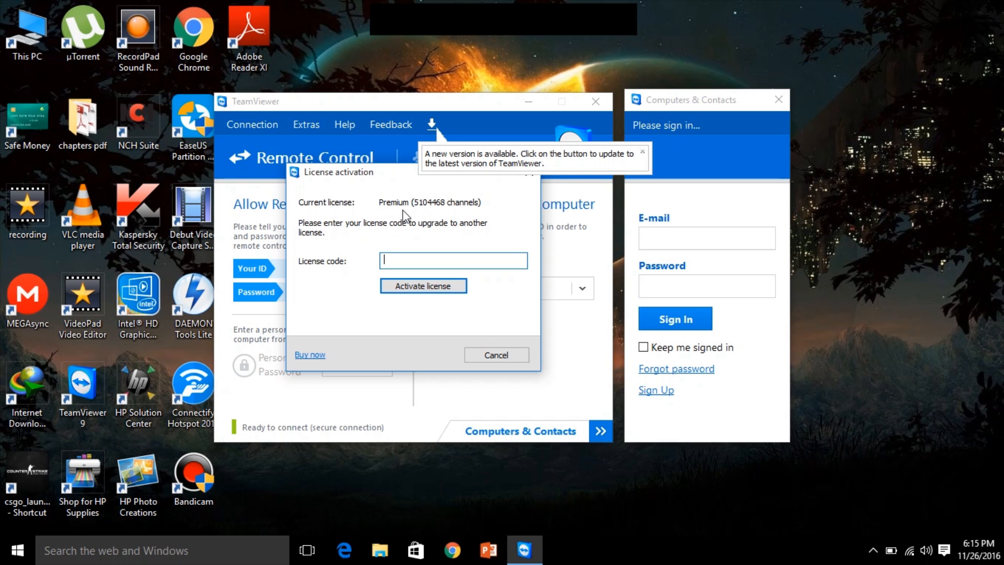
mouse_move(419, 213)
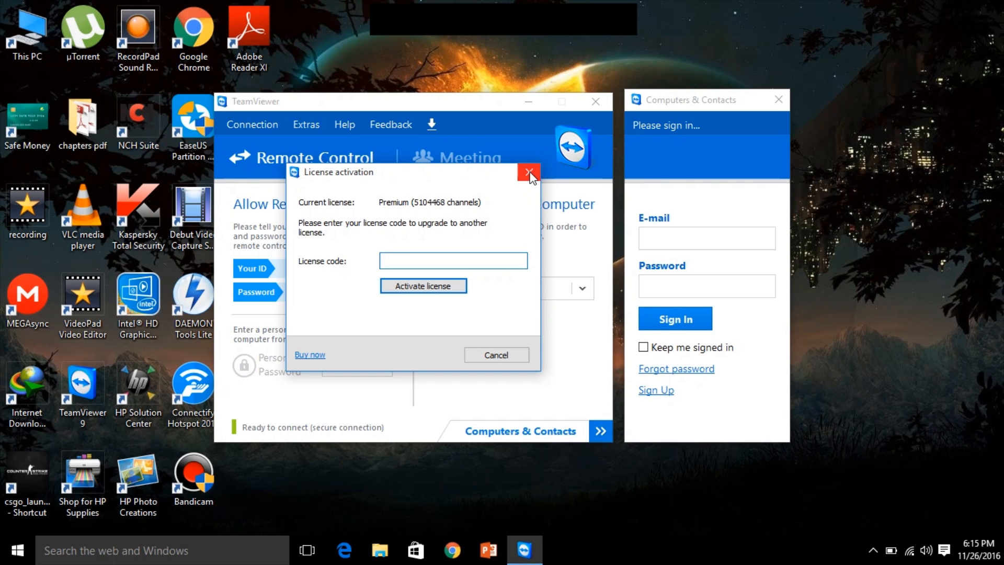
left_click(529, 173)
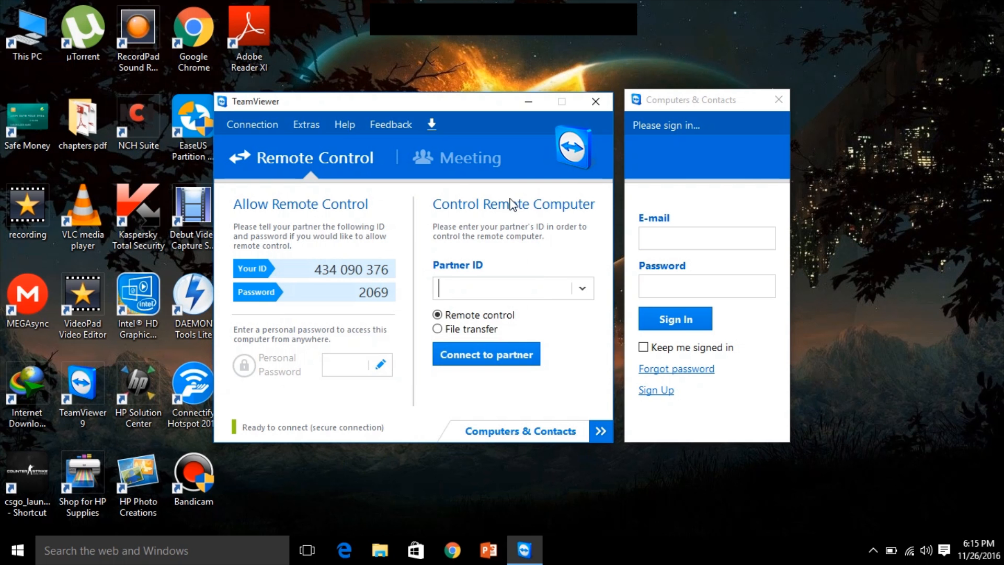
mouse_move(560, 168)
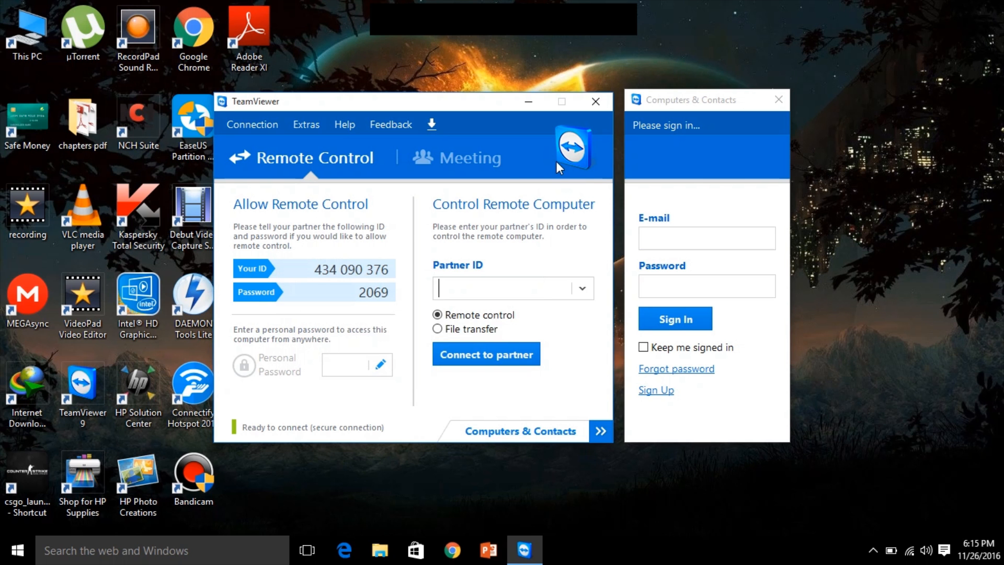
mouse_move(543, 122)
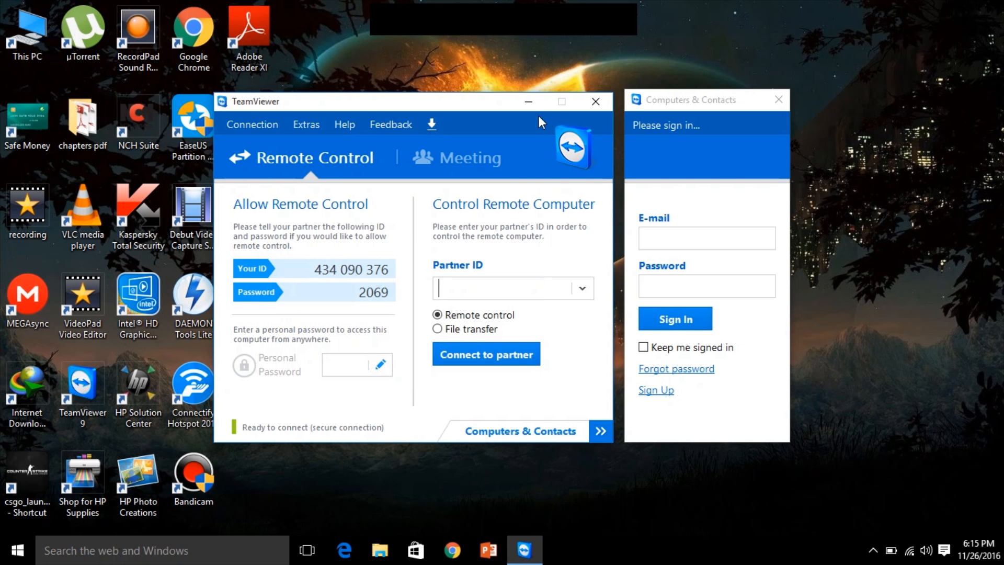
mouse_move(528, 102)
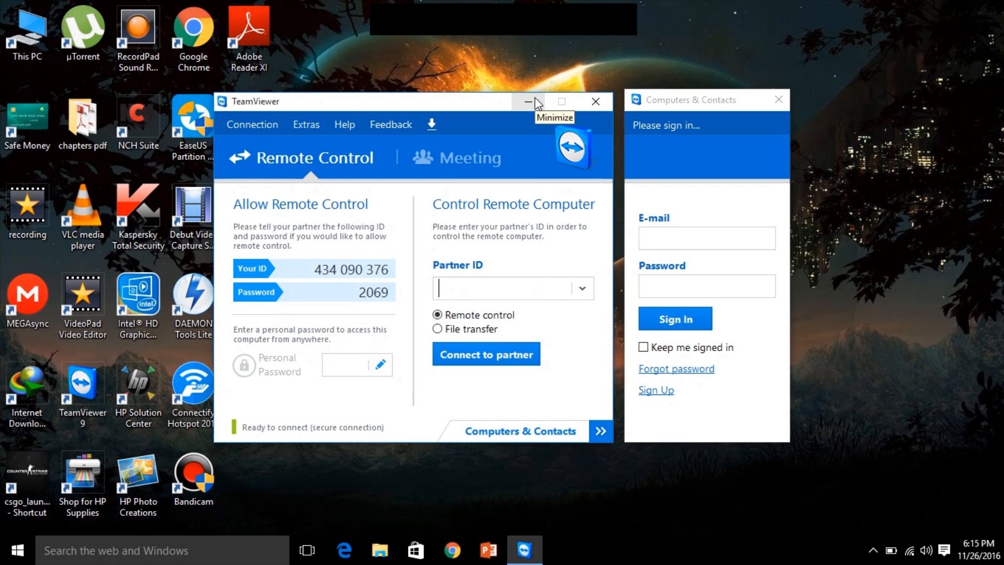
mouse_move(633, 410)
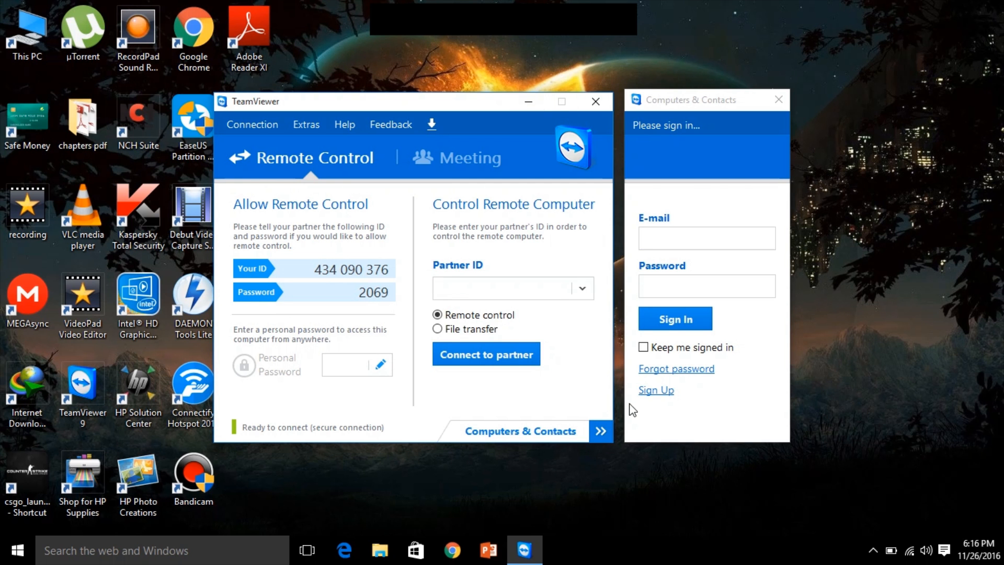
mouse_move(864, 553)
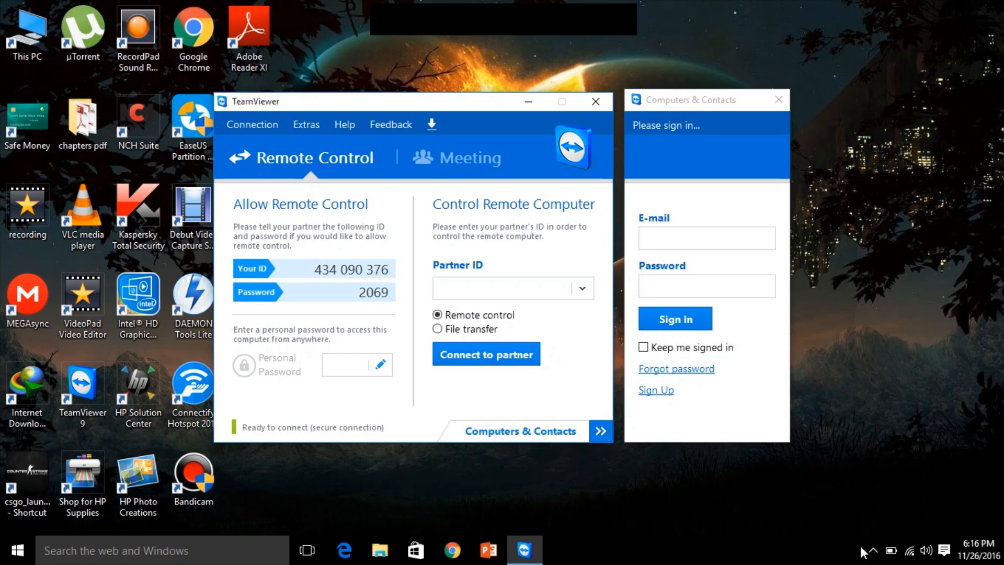